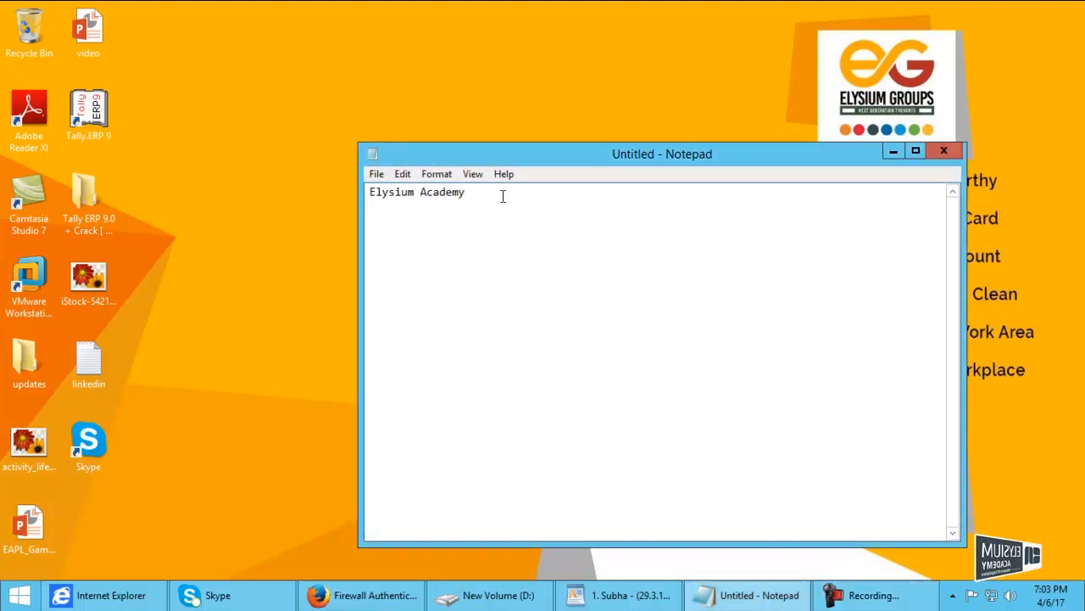
Type 'C & Embedded c' on the line below 'Elysium Academy'.
type("C")
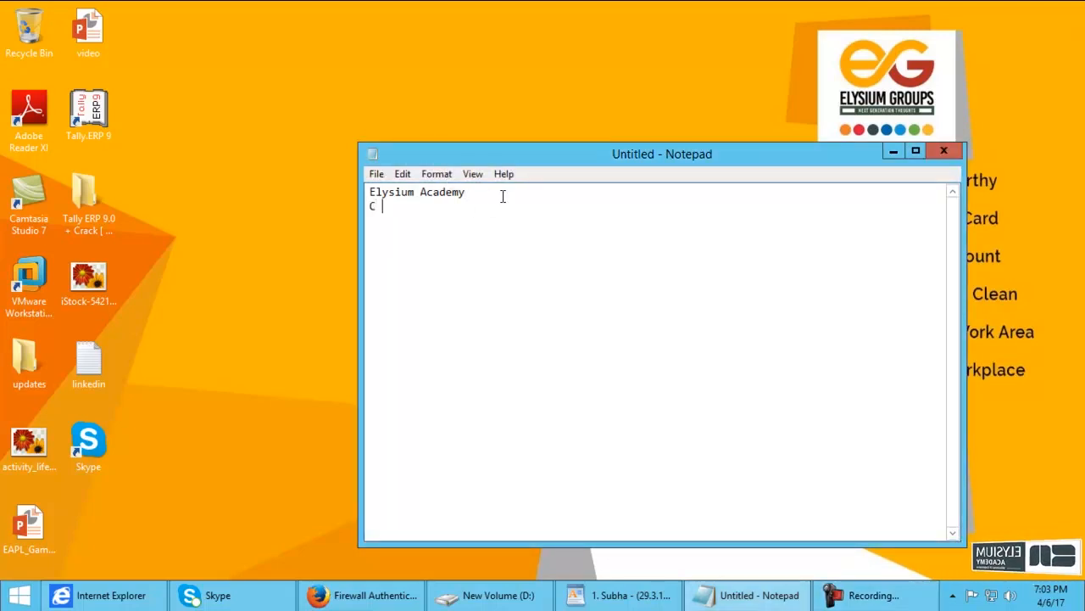
type("&")
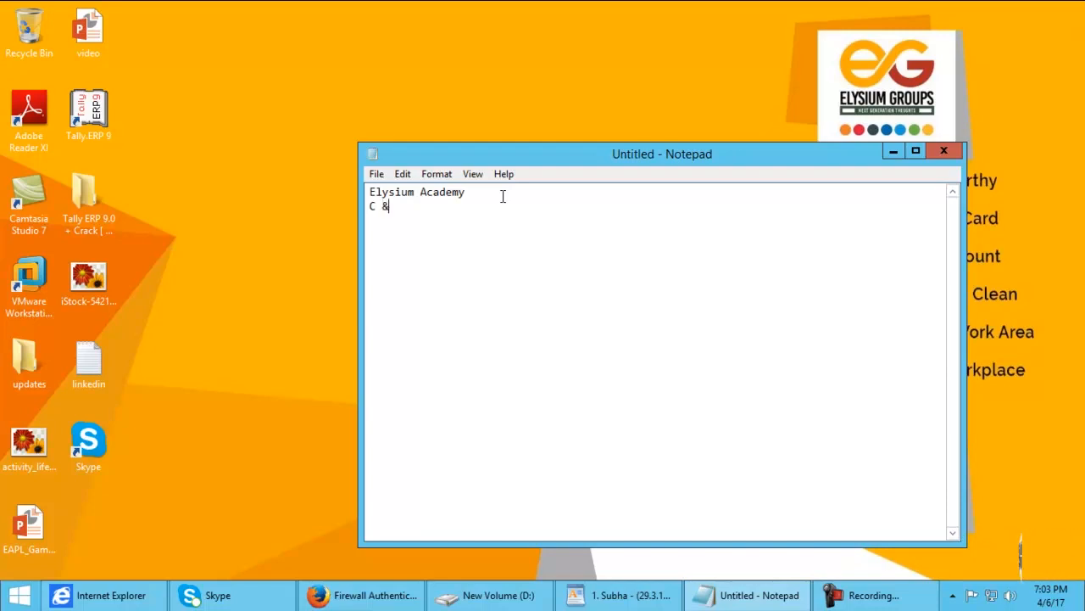
type("Embed")
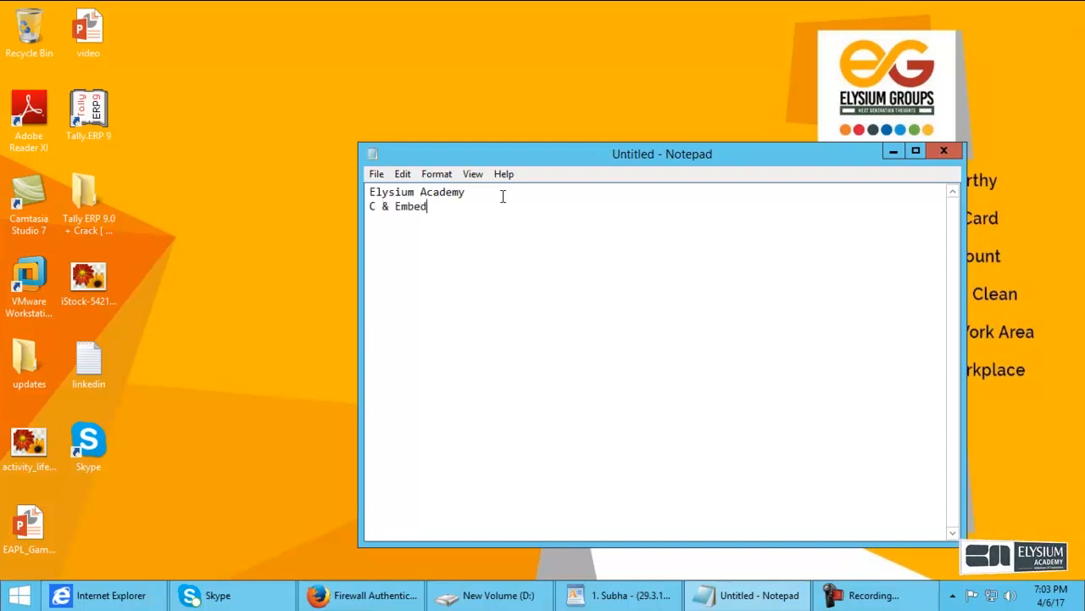
type("ded c")
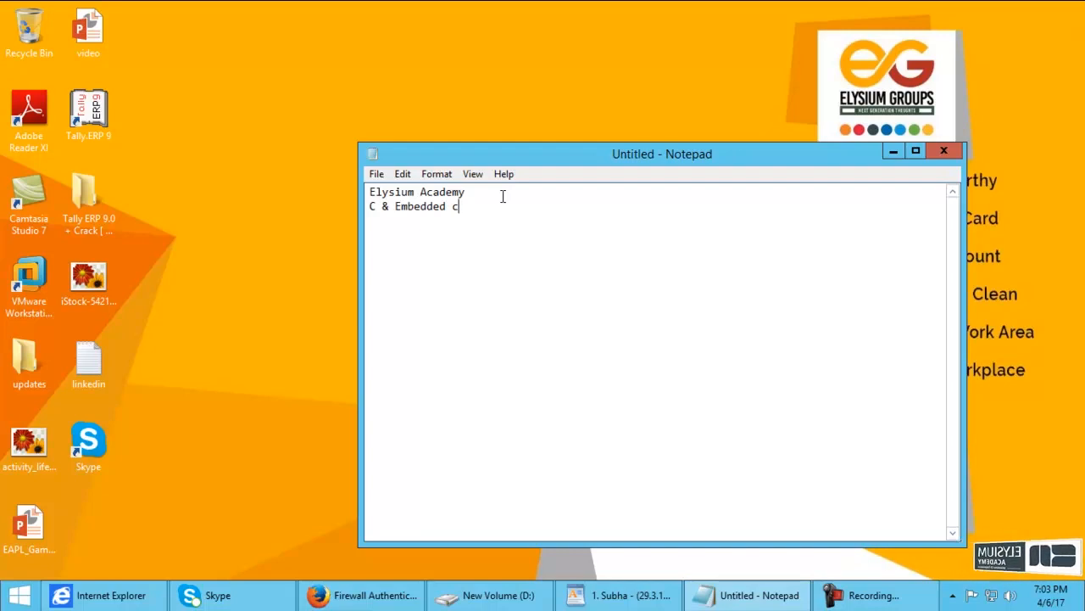
mouse_move(1018, 547)
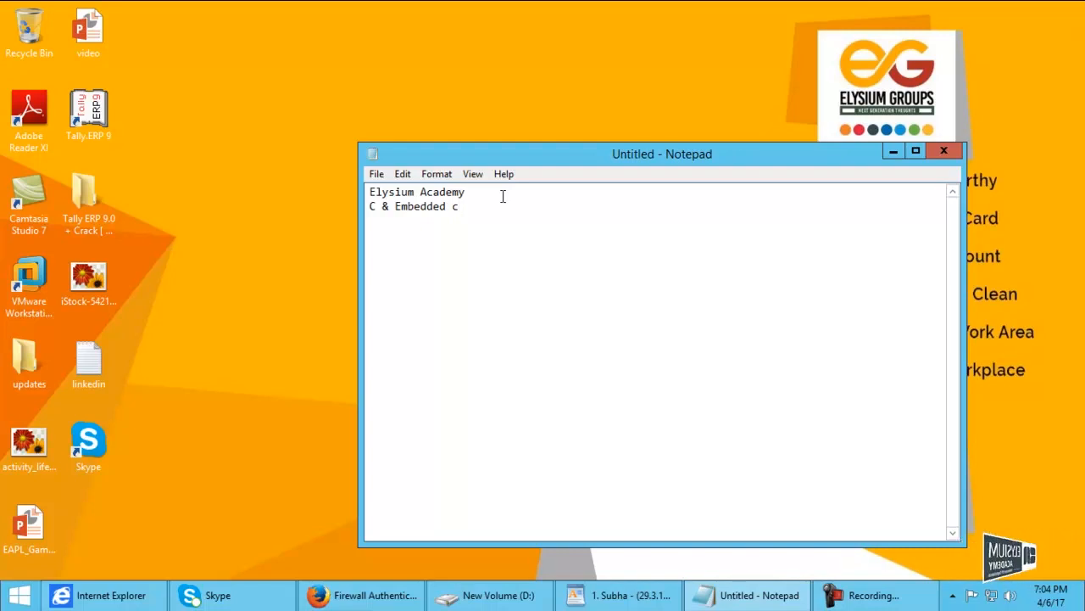
left_click(458, 206)
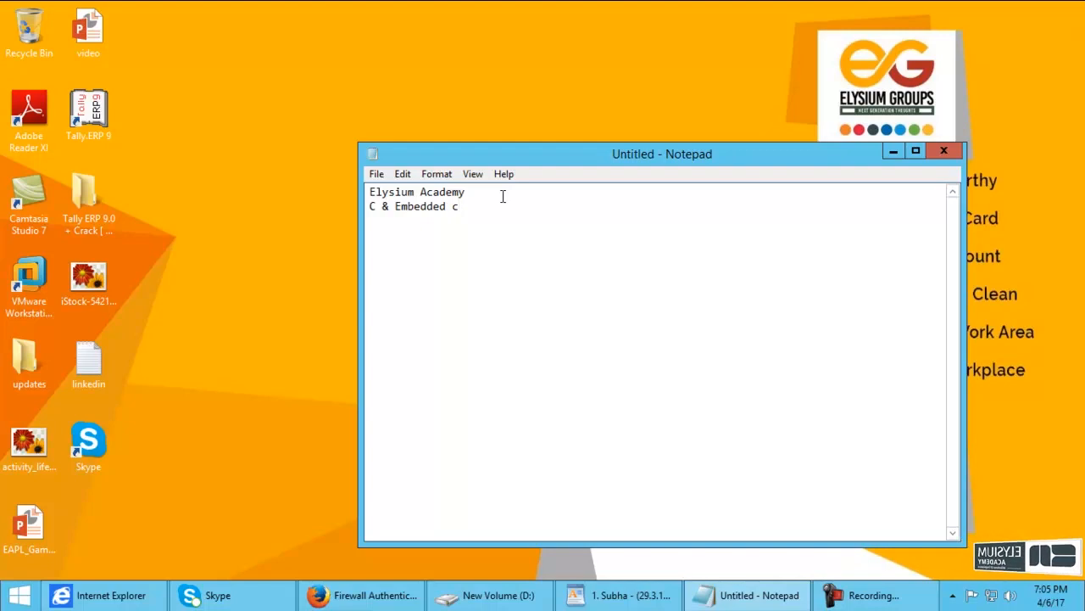
mouse_move(1018, 551)
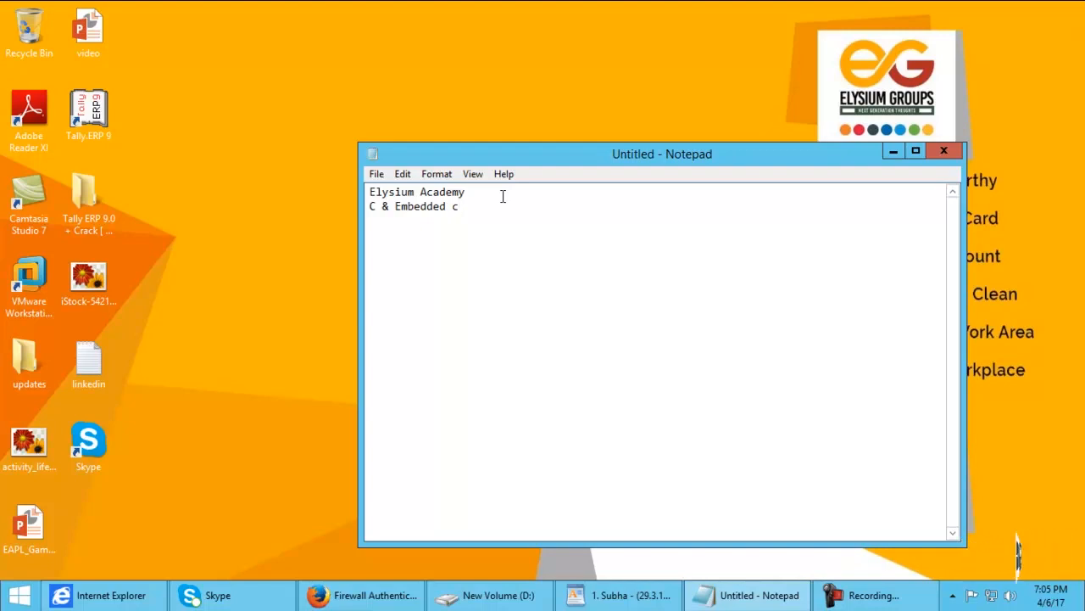